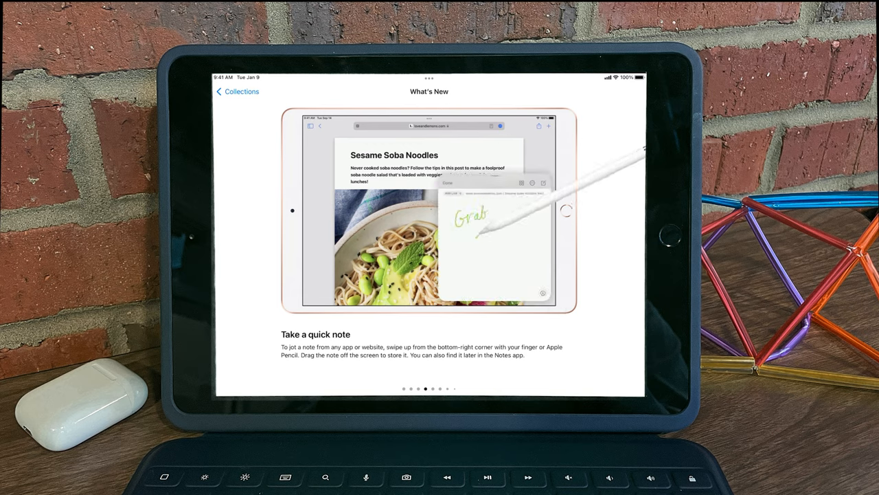
Swipe from the bottom-right corner to start a blank Quick Note over the sleep article
left_click_drag(481, 234, 522, 244)
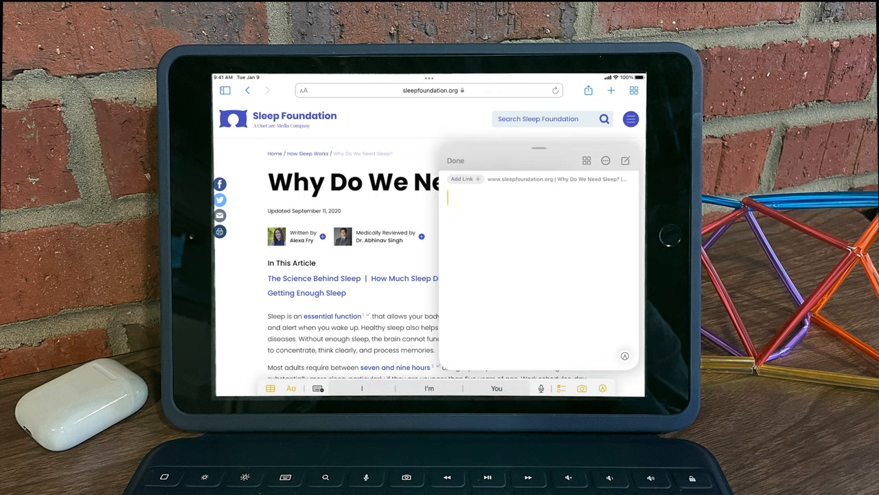
Title the note 'Sleep Notes' and handwrite 'Due Monday' beneath it
type("Sleep Notes")
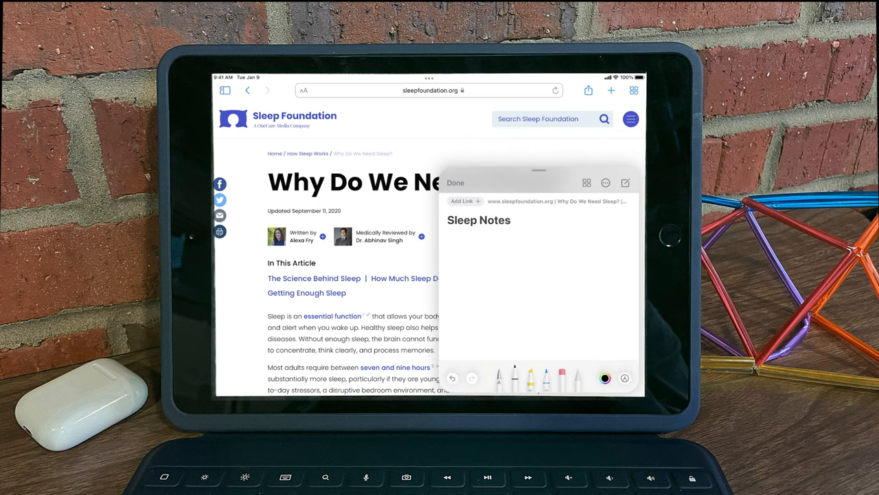
left_click_drag(457, 261, 511, 258)
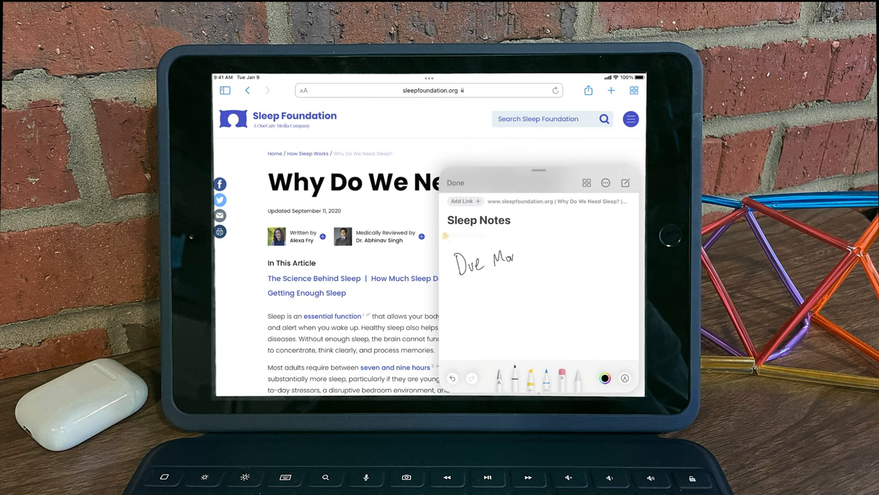
left_click_drag(512, 260, 543, 264)
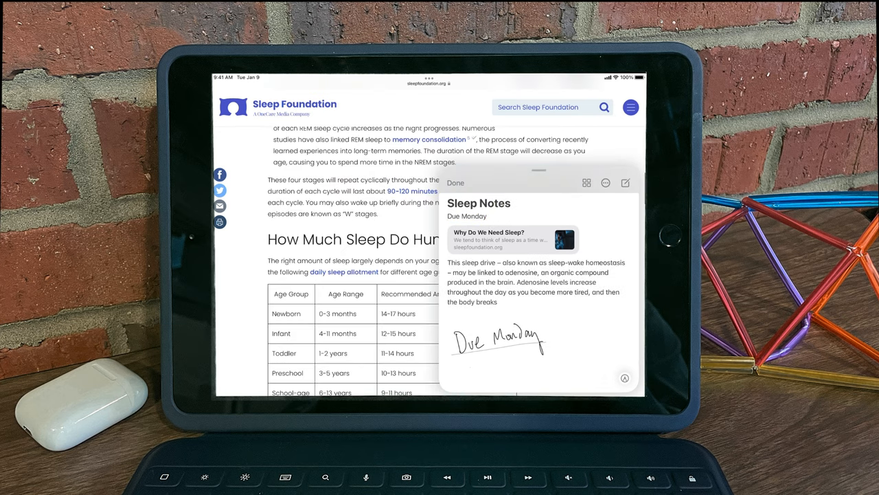
Dismiss the Sleep Notes Quick Note with Done to reveal the Google results
left_click(430, 138)
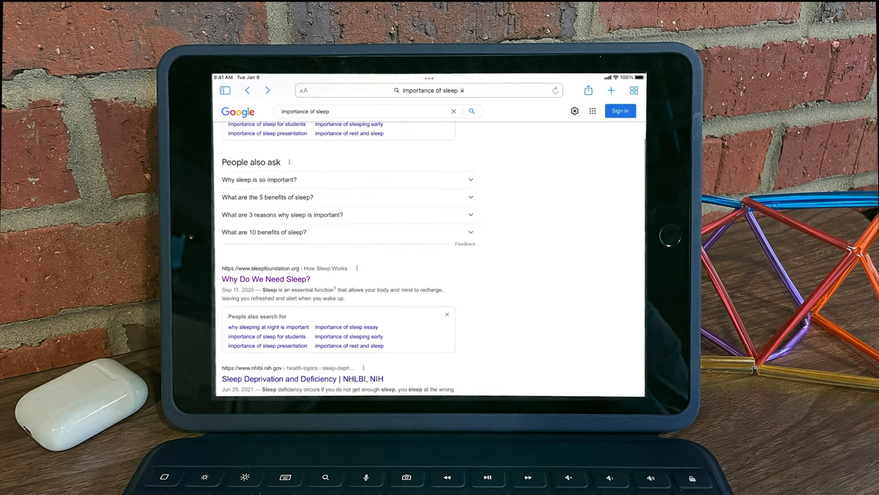
Open the 'Why Do We Need Sleep?' result from the Google search page
left_click(265, 278)
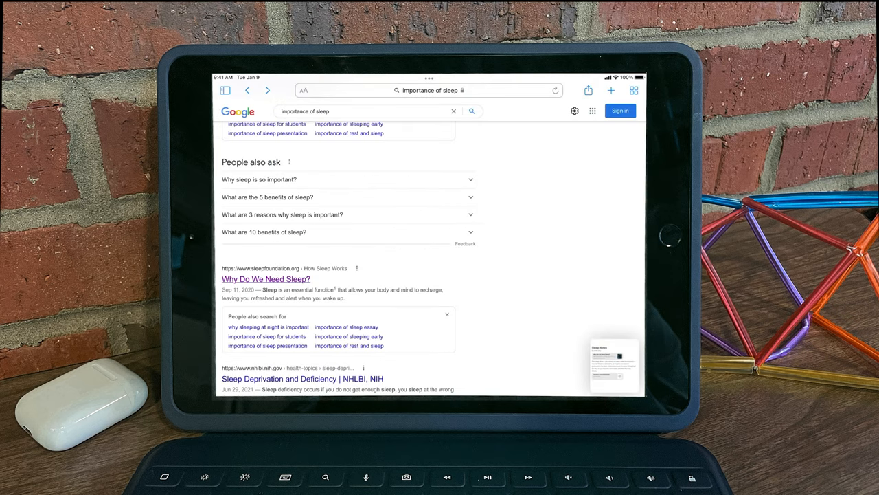
left_click(266, 279)
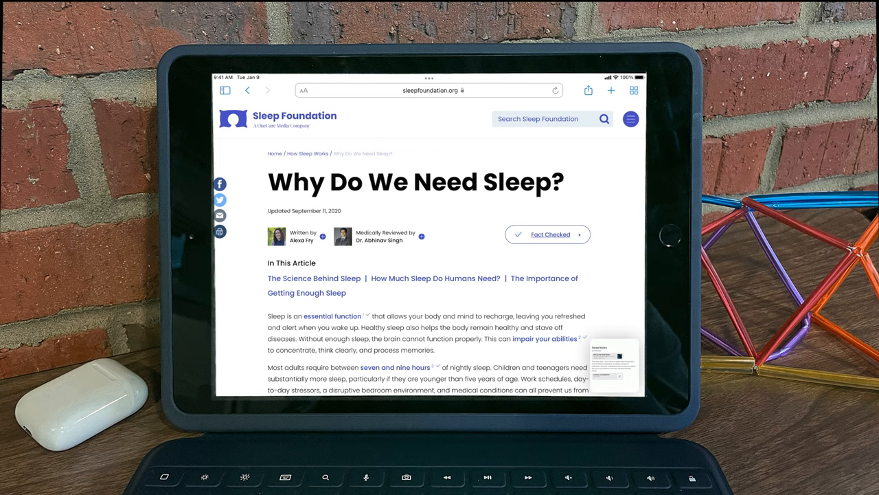
Reopen Sleep Notes from its thumbnail, check the memory consolidation link, and dismiss it
left_click(612, 360)
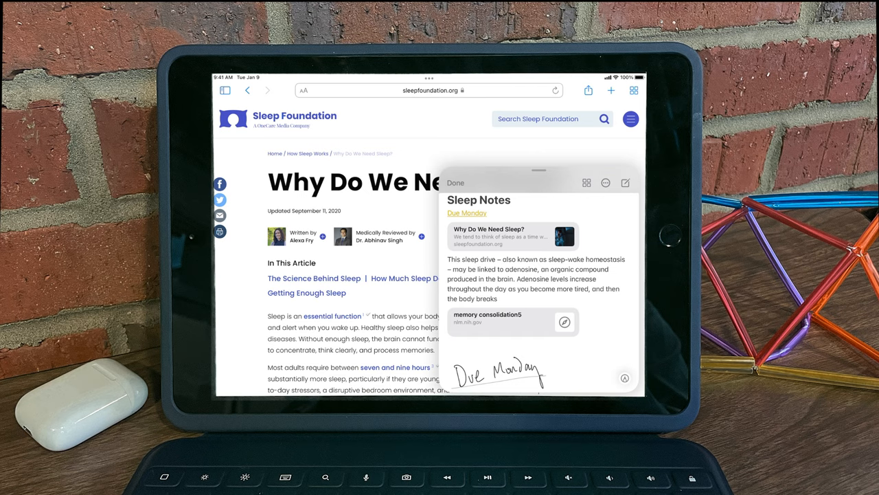
left_click(455, 183)
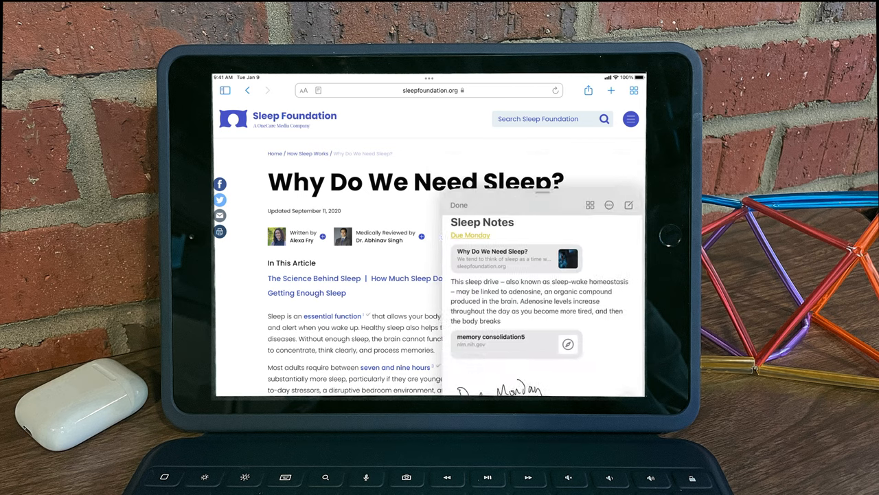
left_click(458, 205)
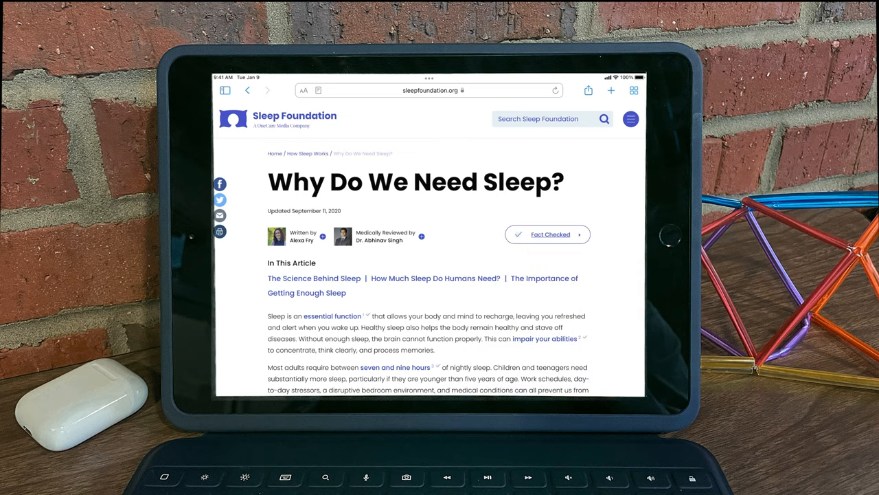